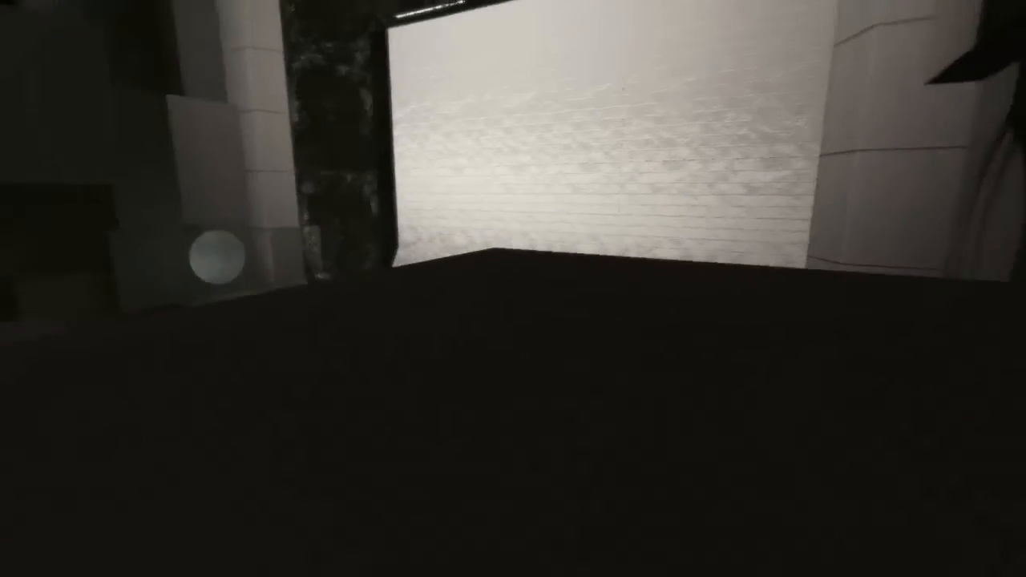
mouse_move(514, 289)
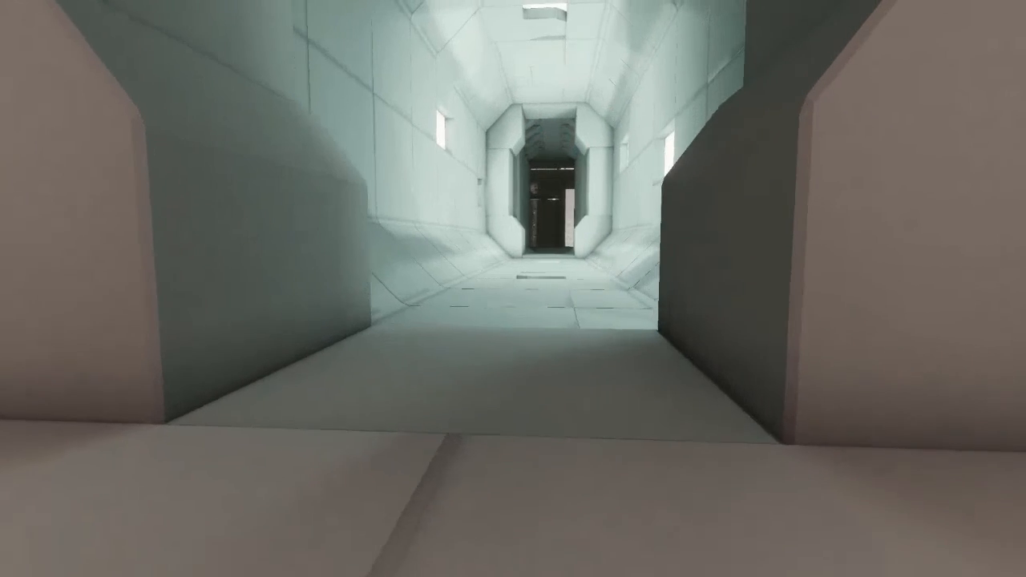
Pause the game in the white corridor to bring up the pause menu
key(Escape)
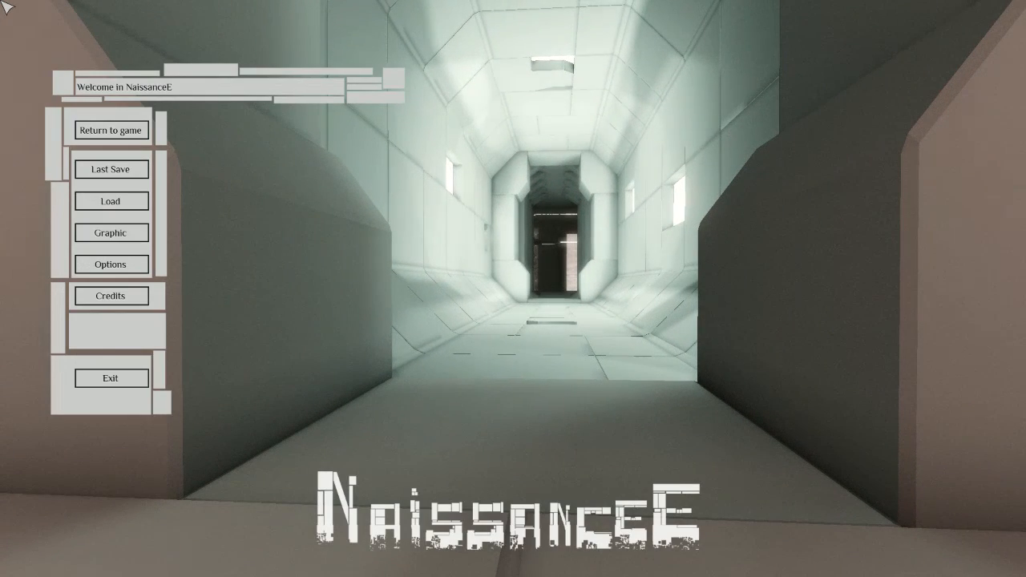